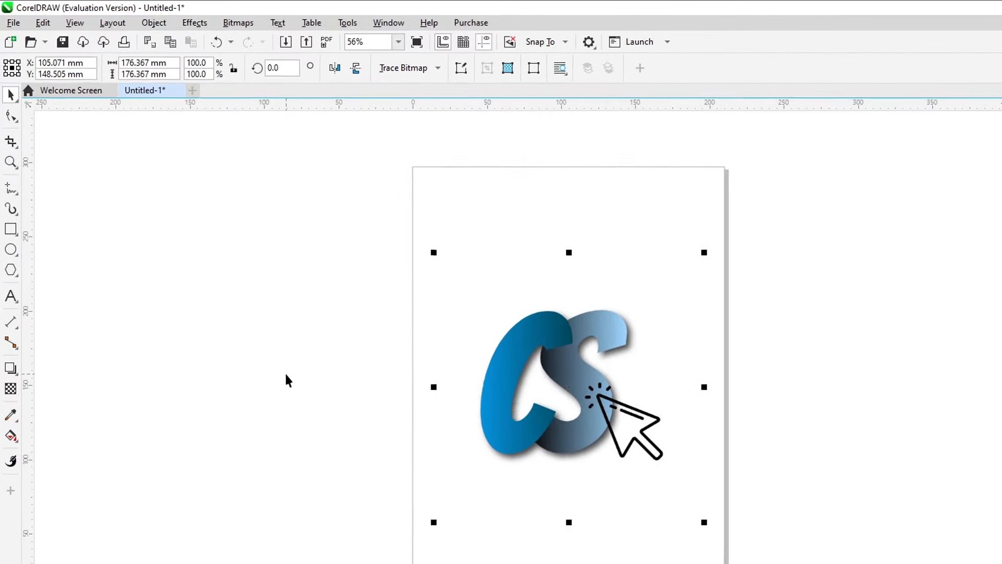
Save the CS logo as CDR file Untitled-1 in Documents.
click(15, 23)
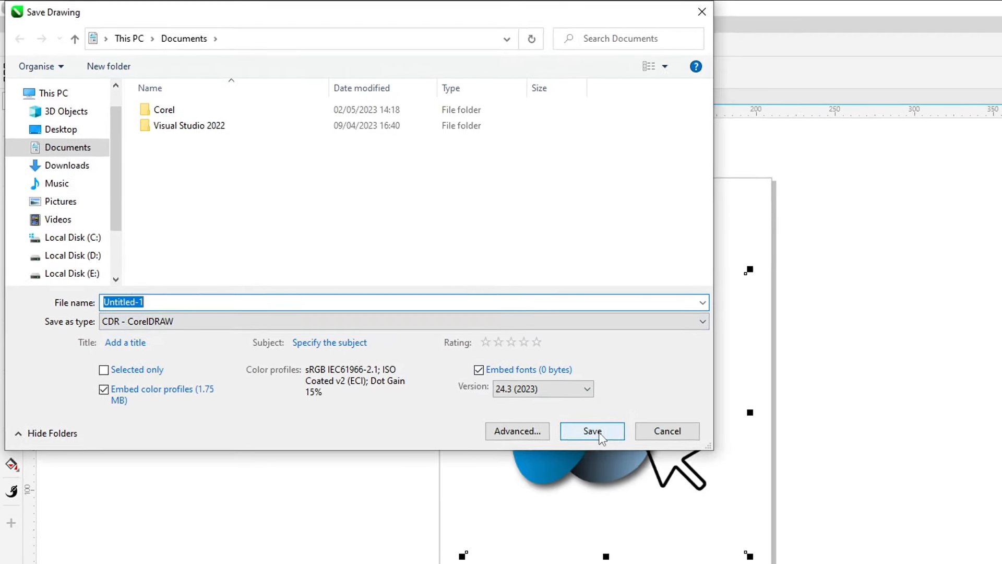
click(592, 432)
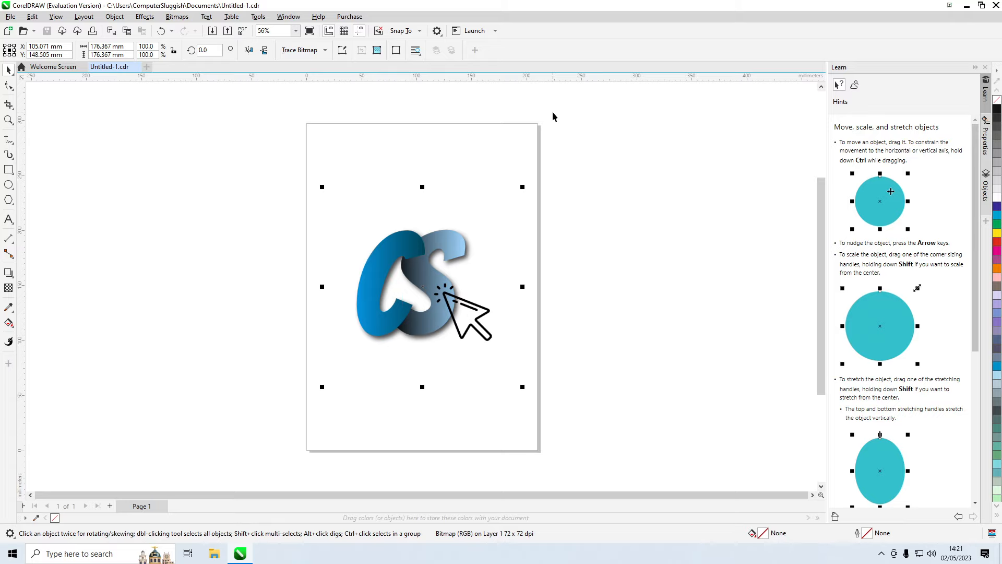
Exit CorelDRAW, returning to the desktop with the logo saved.
click(50, 67)
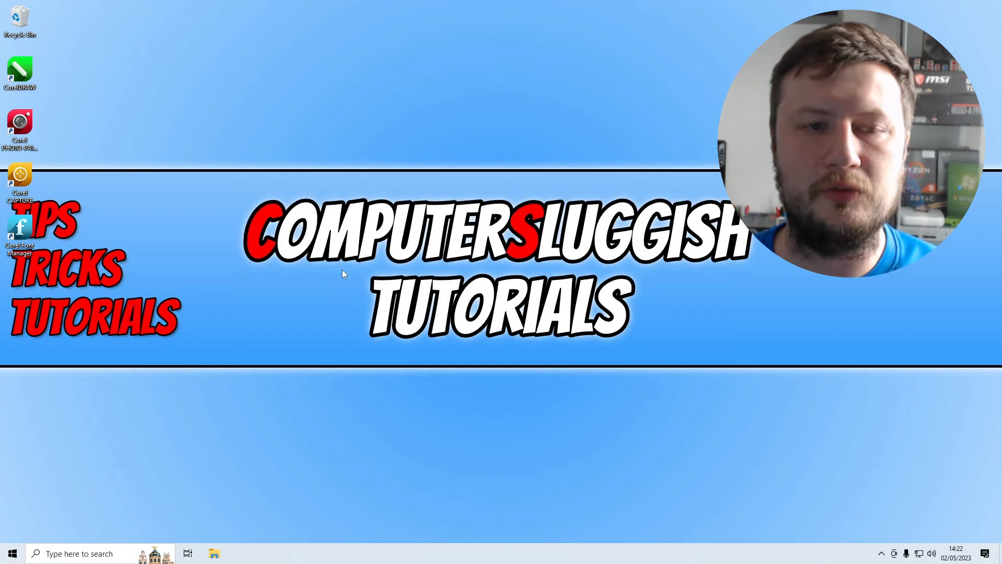
mouse_move(181, 334)
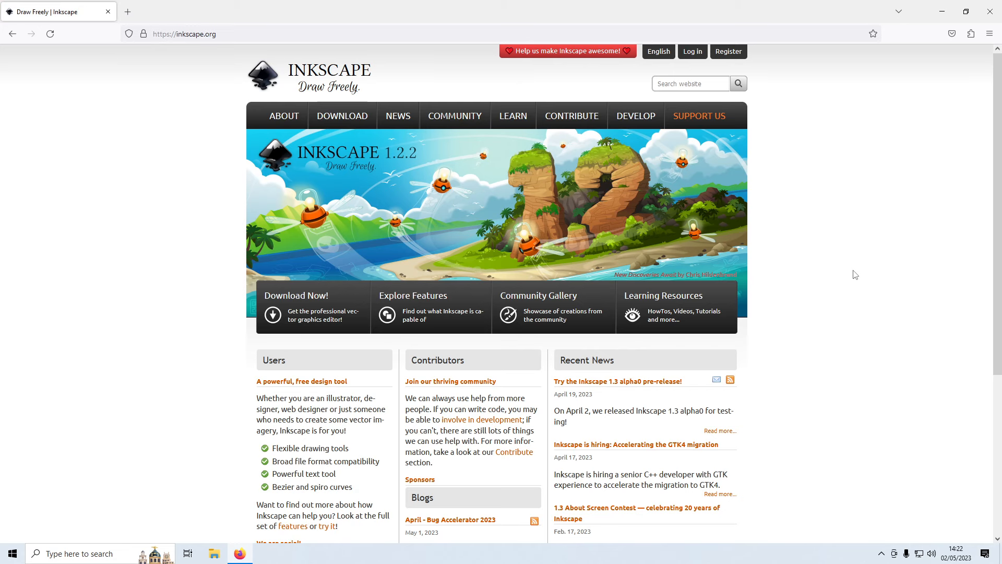
mouse_move(615, 285)
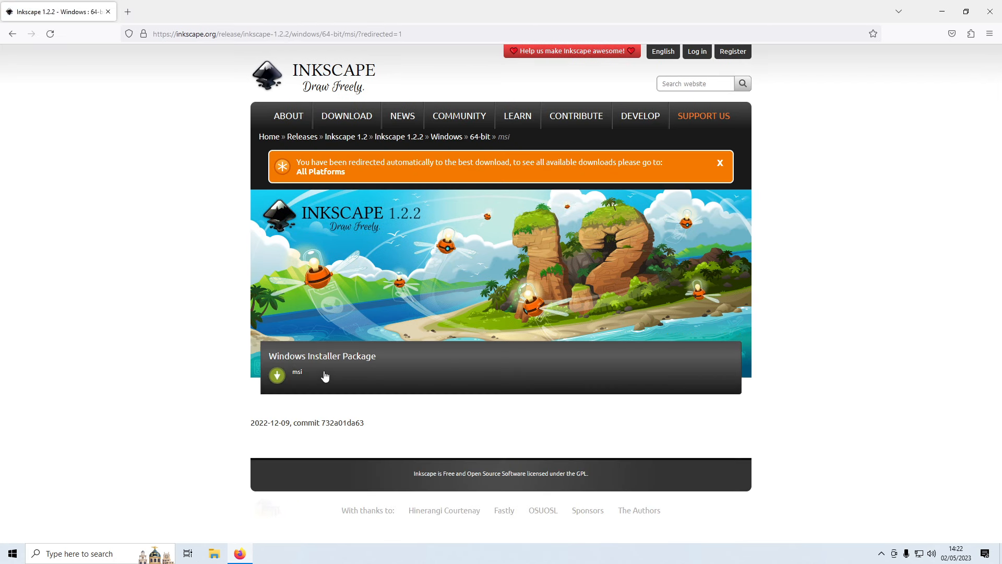
Download the Inkscape 1.2.2 Windows msi installer and launch its setup wizard.
click(278, 375)
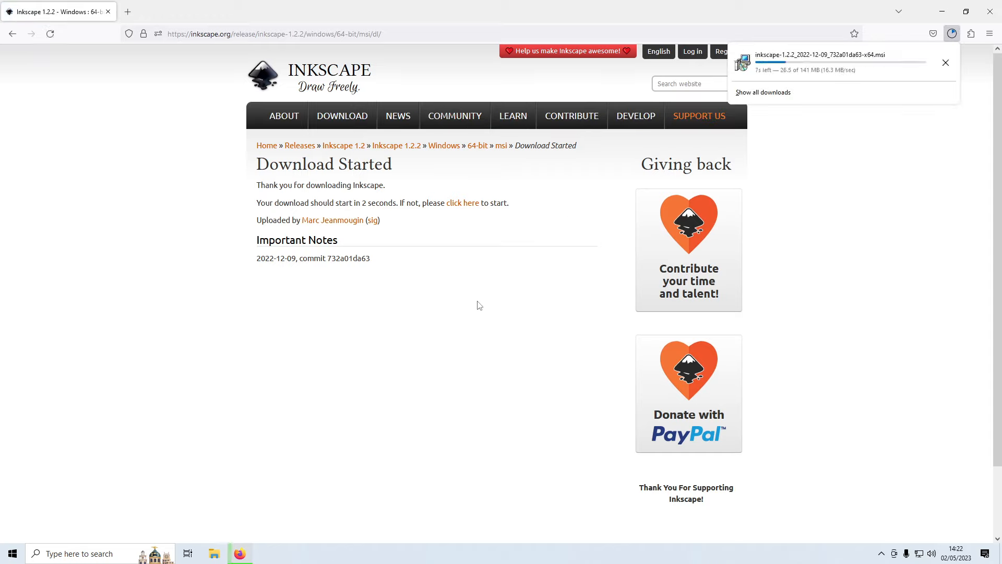
mouse_move(843, 125)
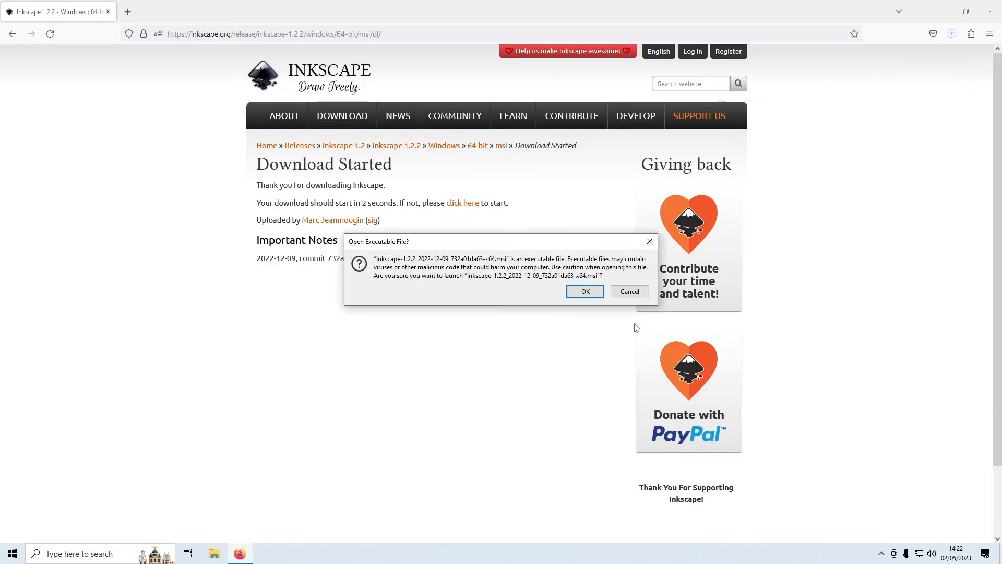
click(585, 292)
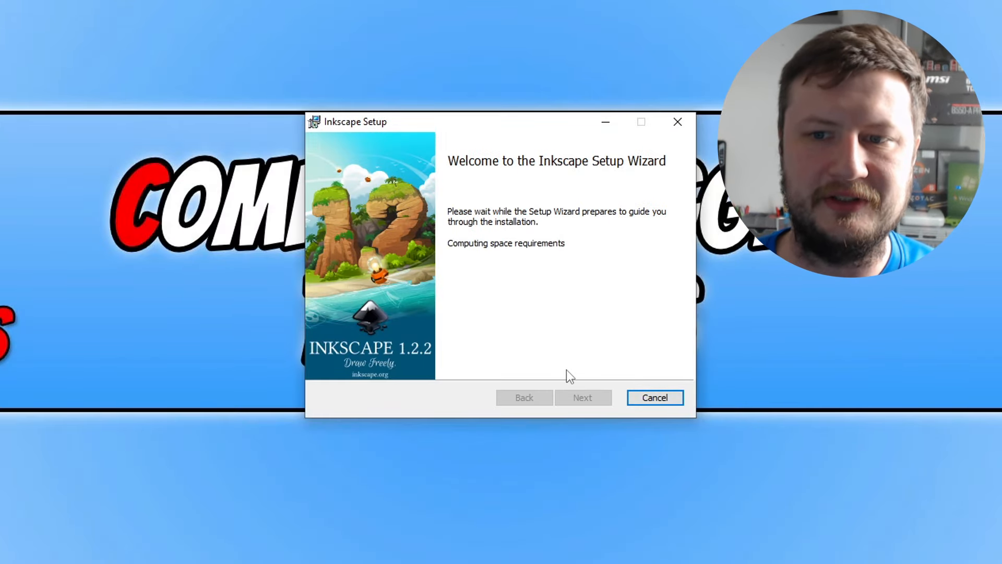
mouse_move(589, 359)
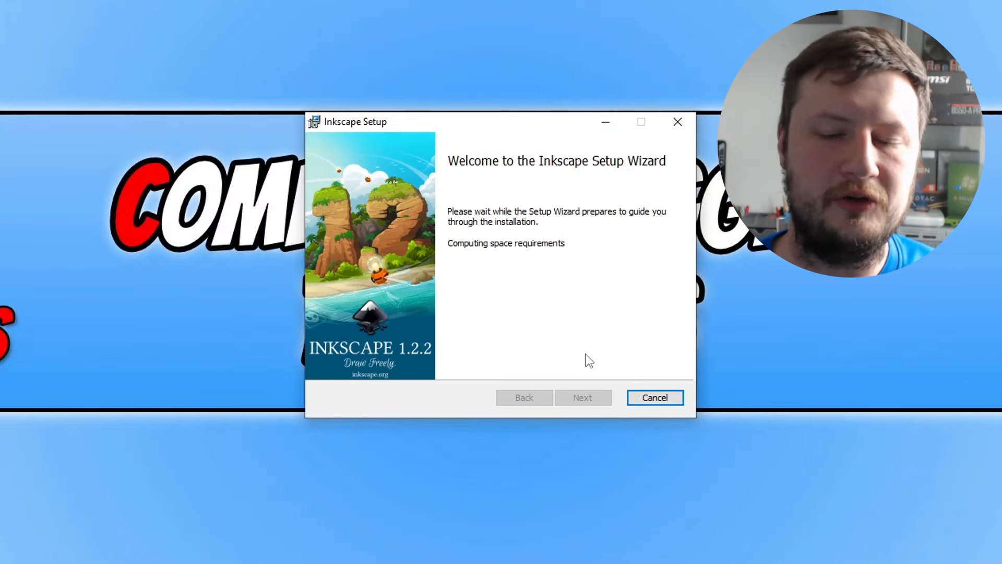
mouse_move(617, 396)
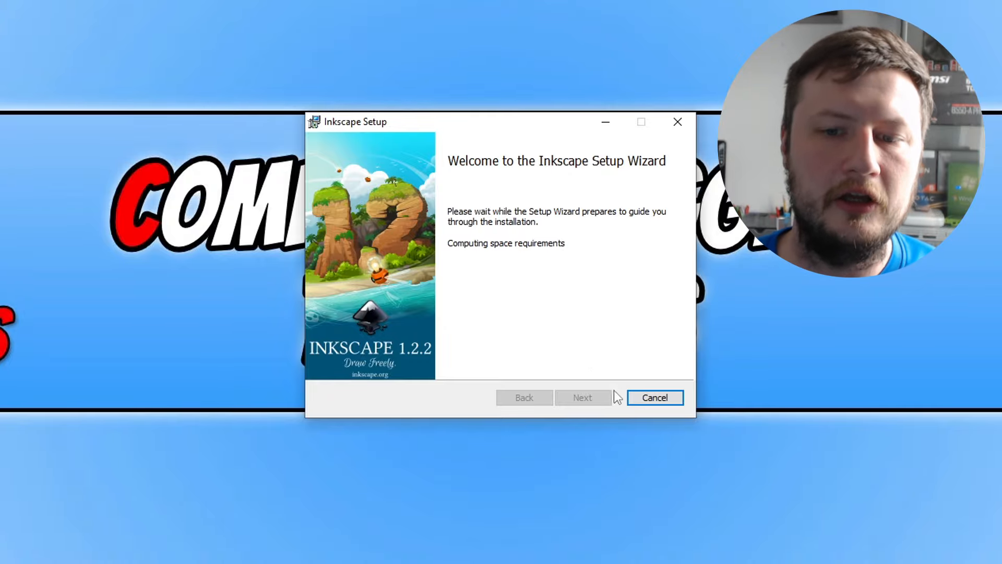
Launch Inkscape from the Start menu search to a new blank document.
click(19, 543)
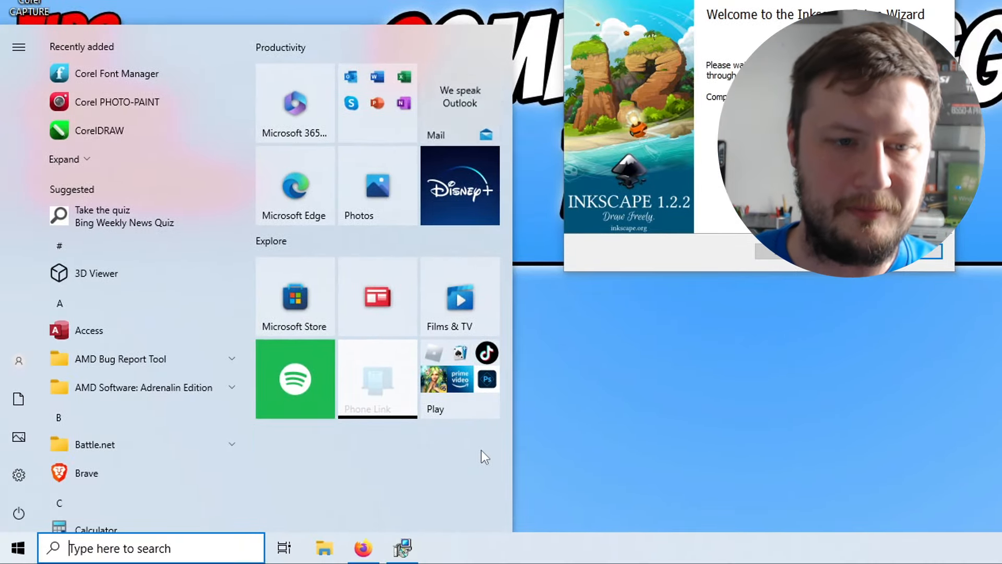
text(inkscape)
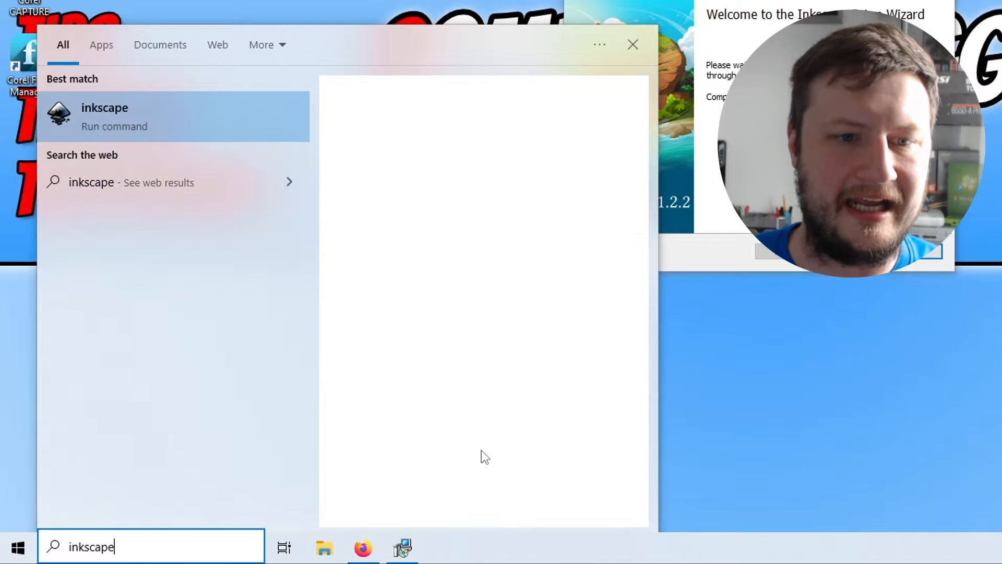
click(104, 116)
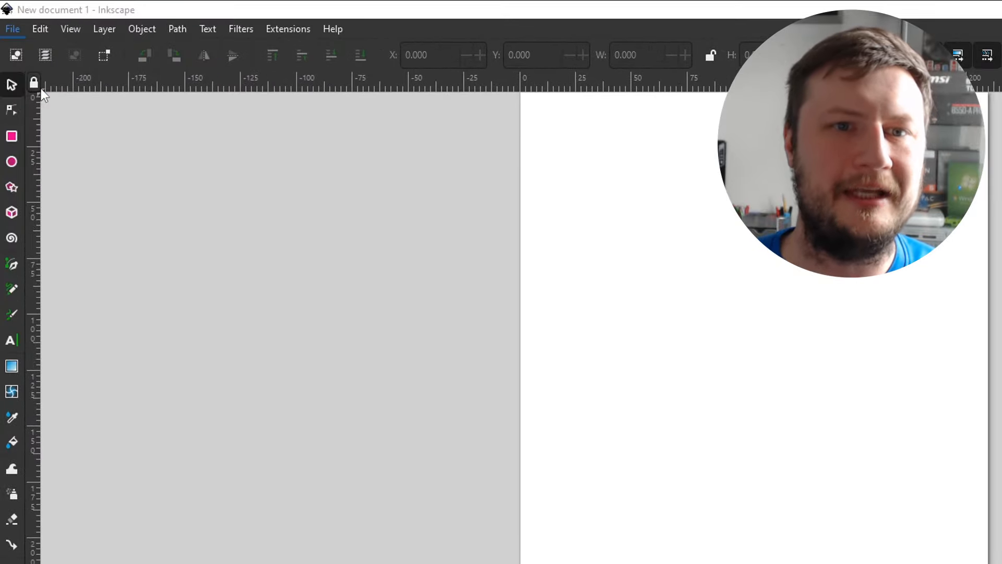
Load Untitled-1.cdr in Inkscape, showing the blue CS logo with the arrow.
click(13, 28)
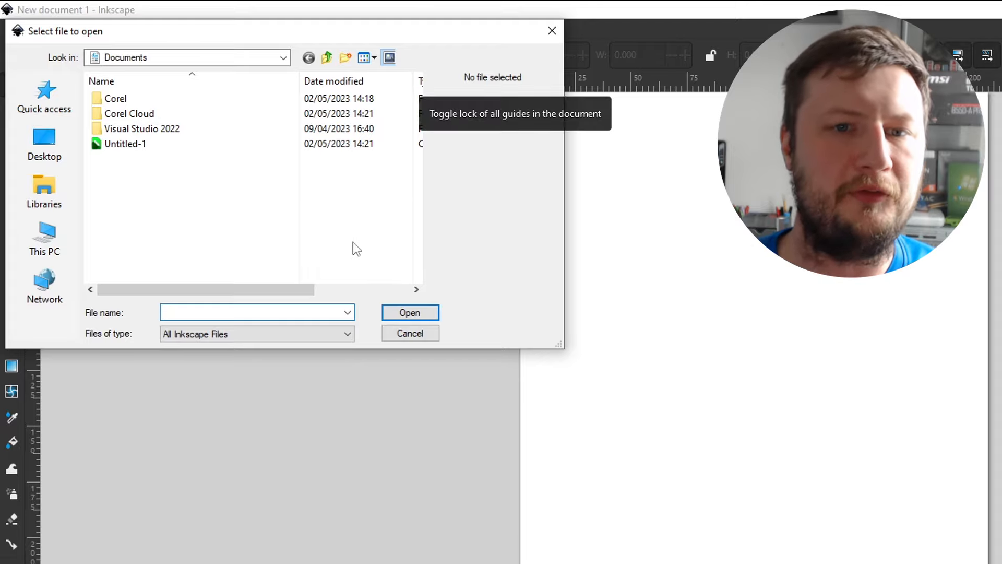
drag(204, 289, 262, 289)
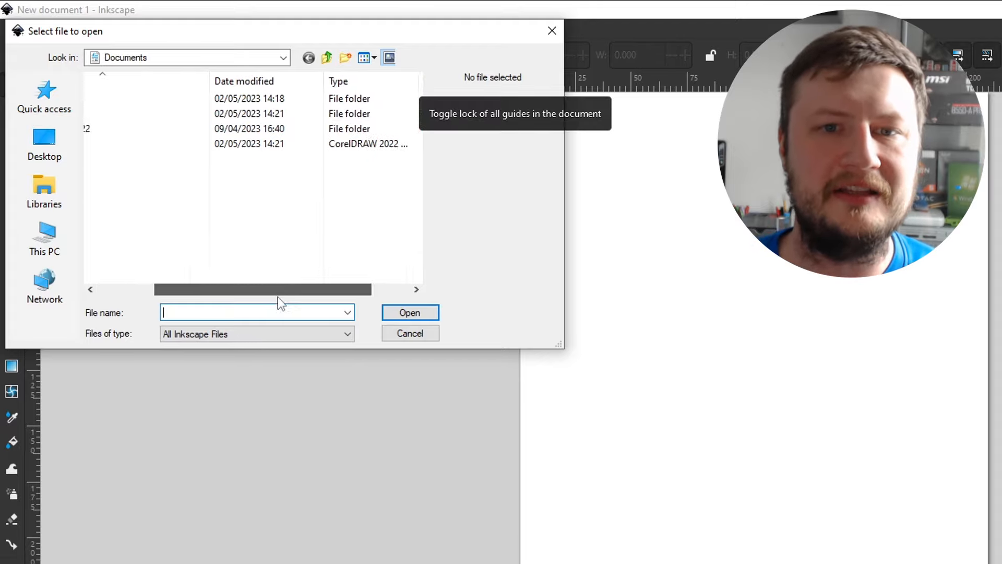
click(126, 143)
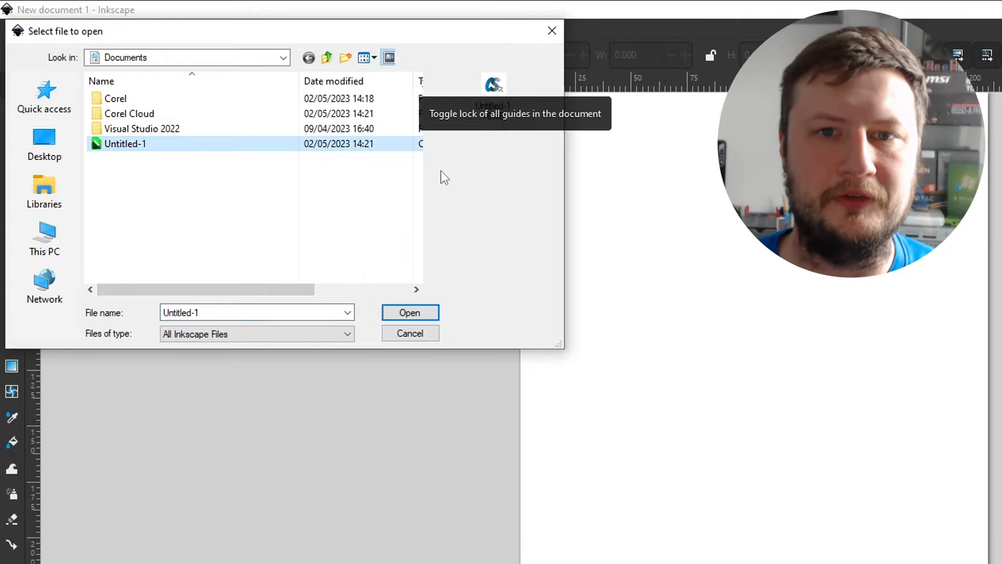
mouse_move(343, 273)
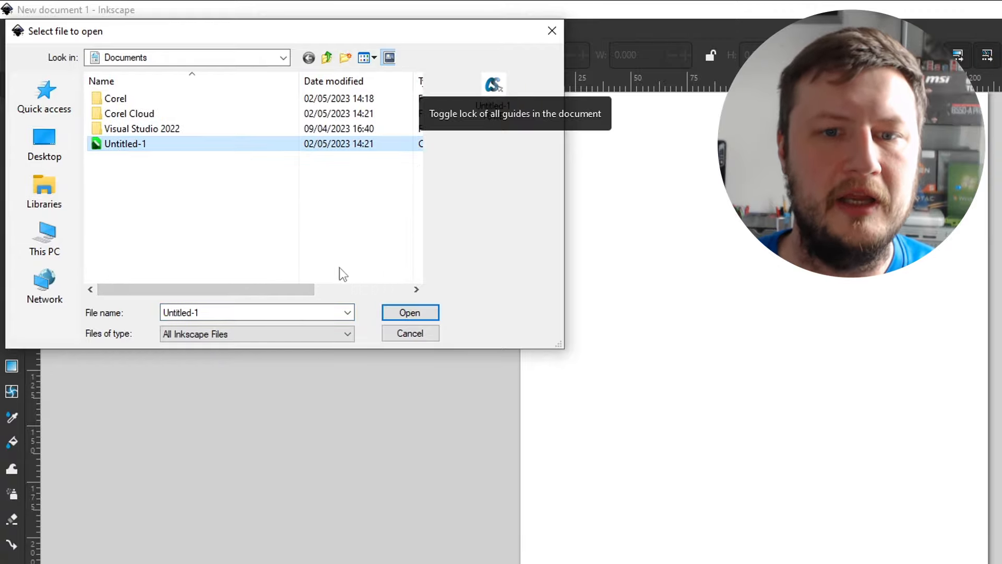
click(410, 312)
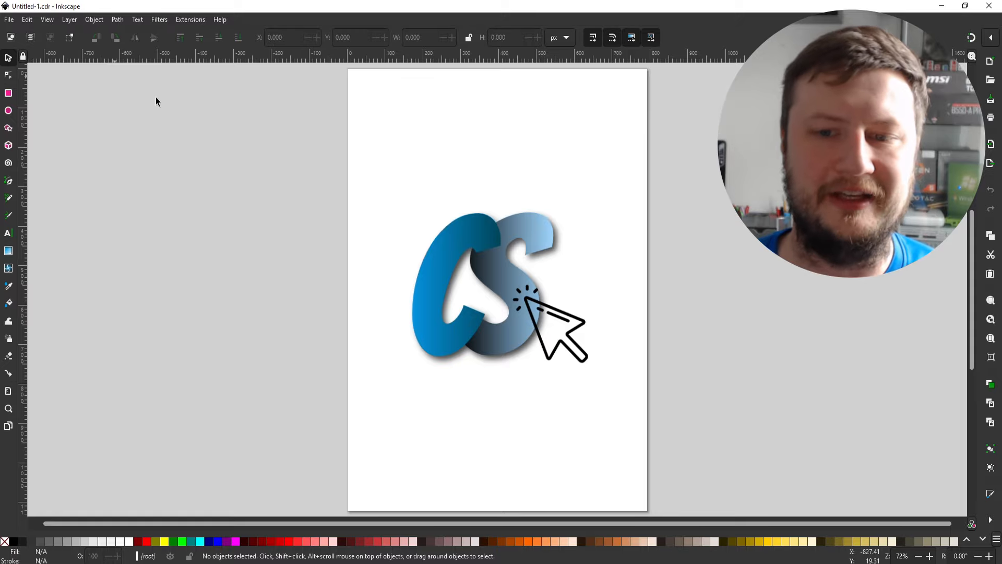
mouse_move(521, 374)
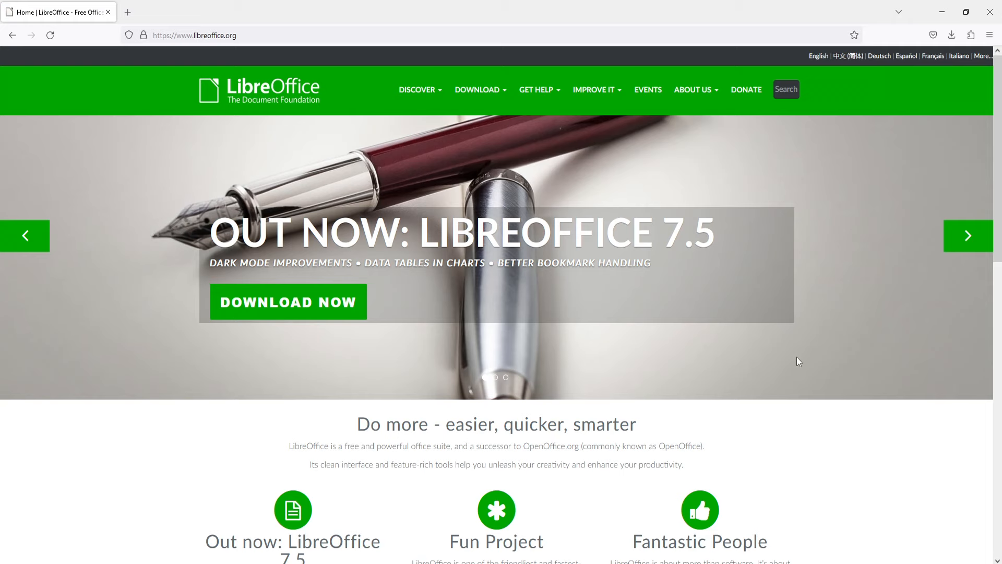
Download the LibreOffice 7.5.2 Windows 64-bit installer from libreoffice.org and launch it.
click(288, 302)
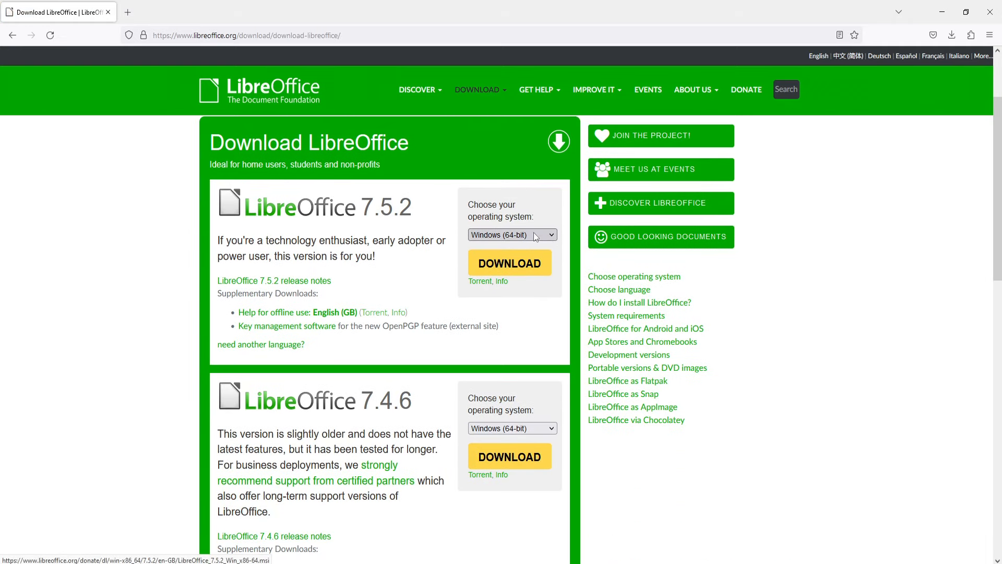
click(513, 234)
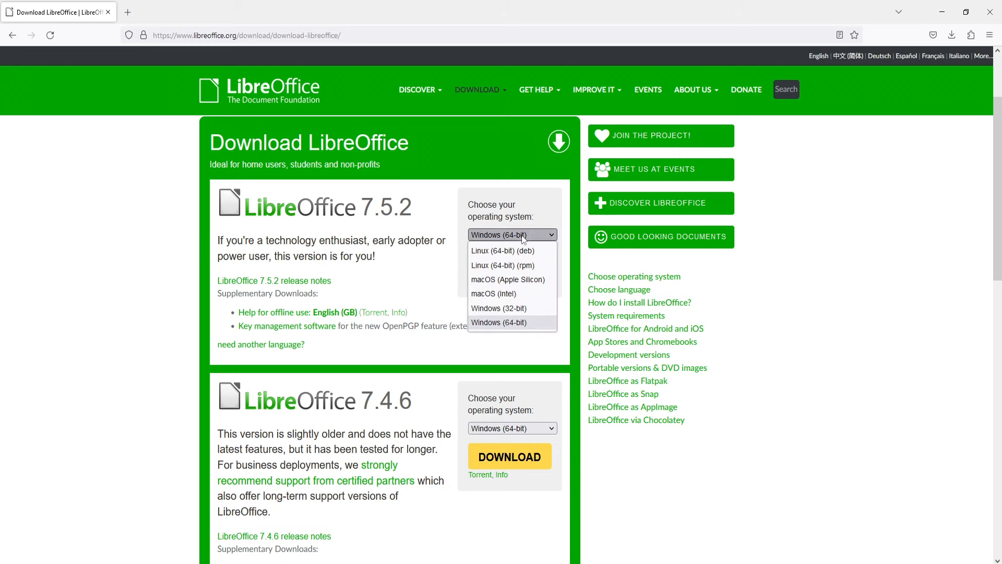
click(512, 322)
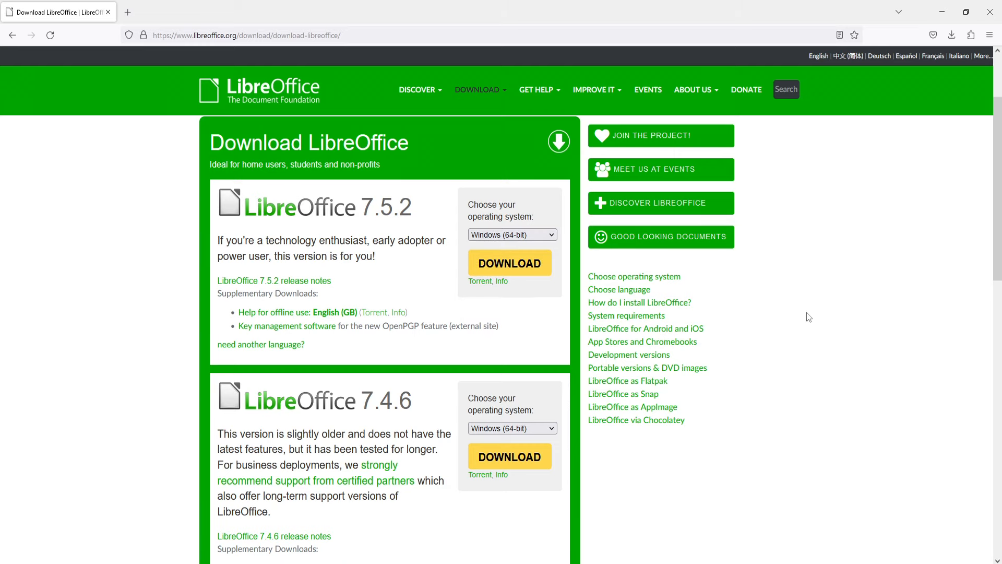
click(509, 263)
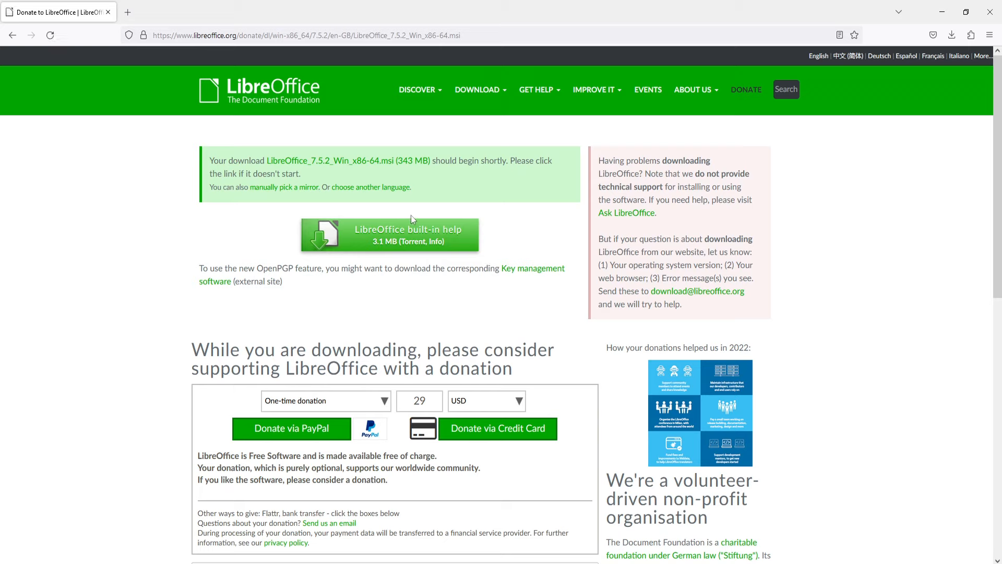
click(951, 35)
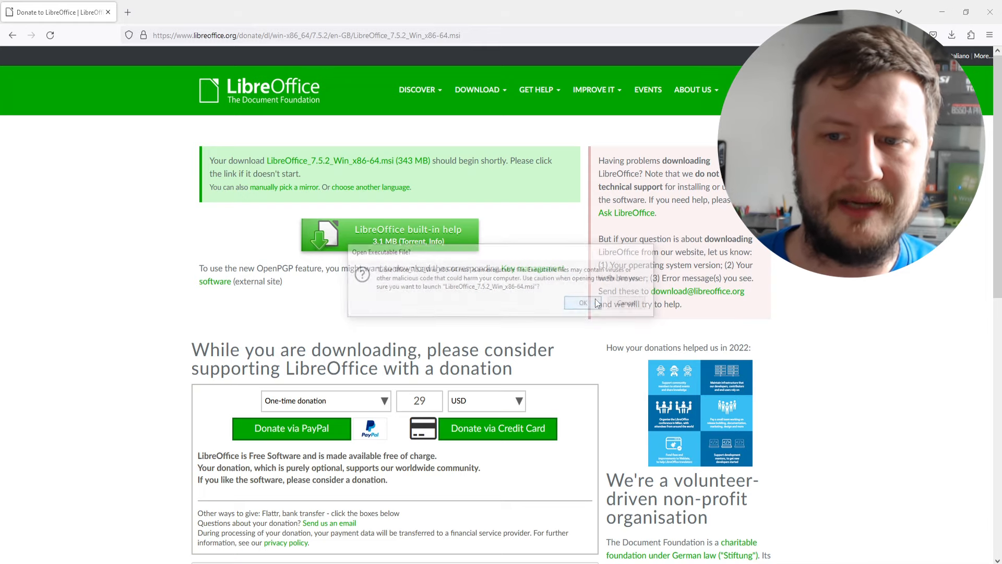
Start the LibreOffice 7.5.2.2 wizard, then cancel and finish without installing.
click(580, 302)
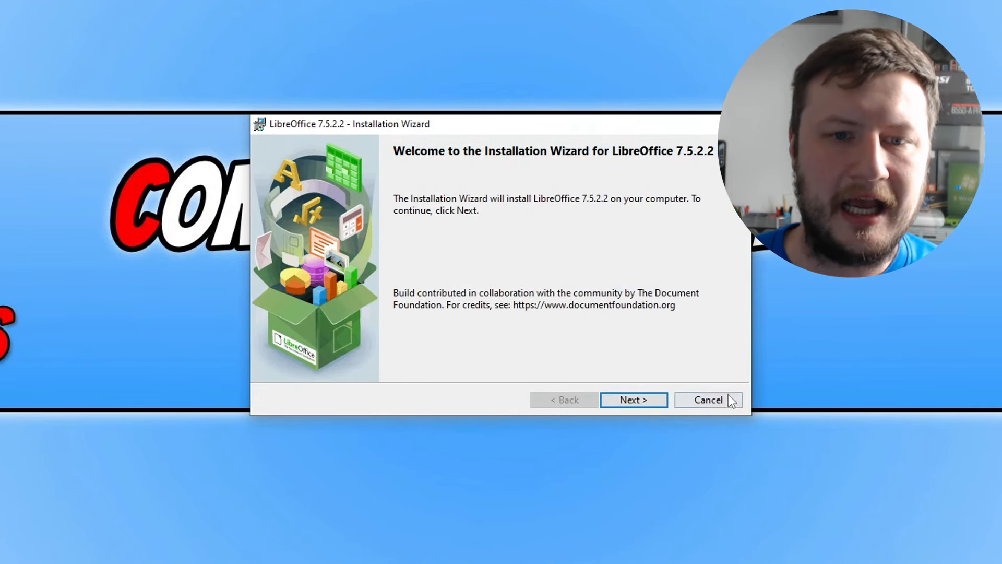
click(709, 400)
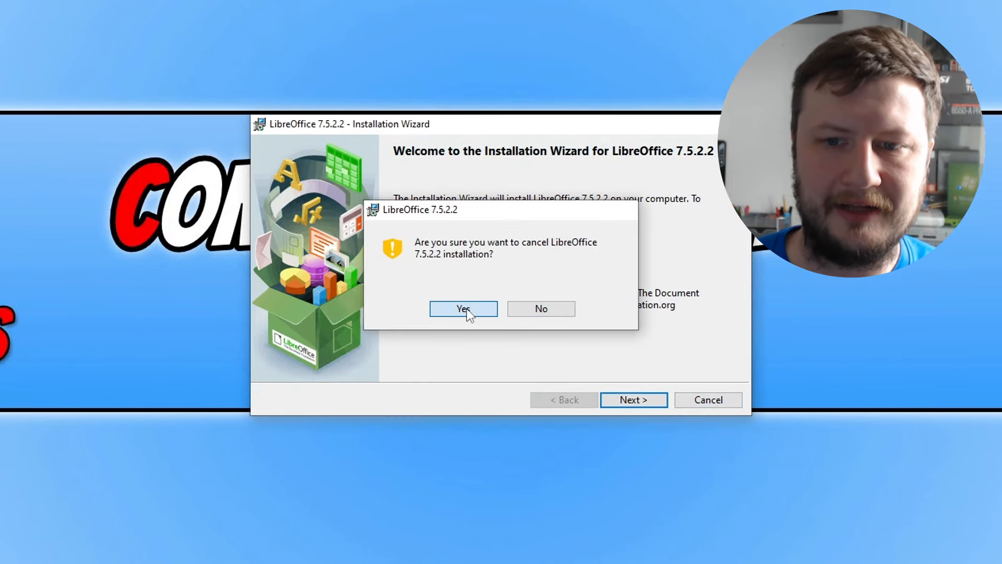
click(463, 309)
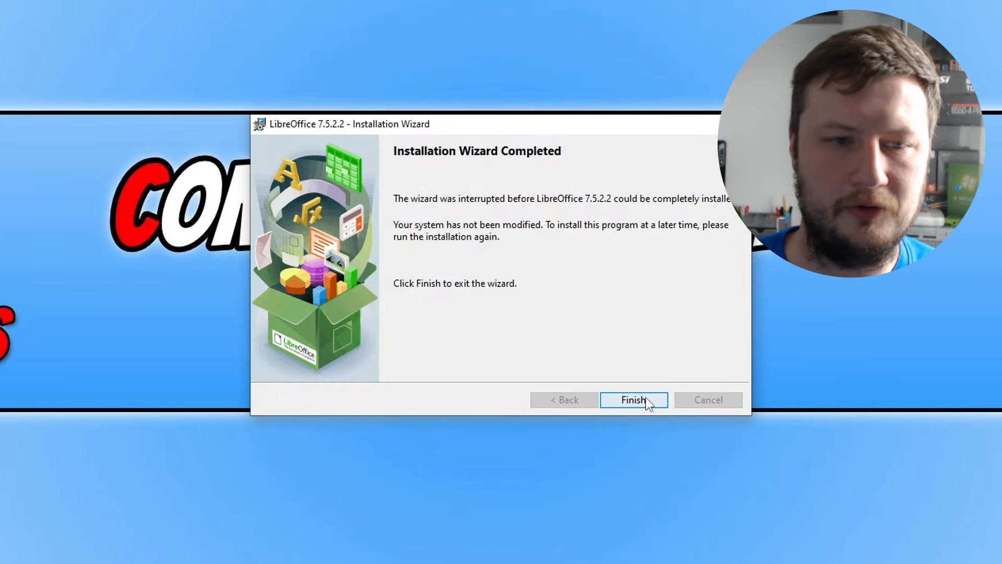
click(634, 400)
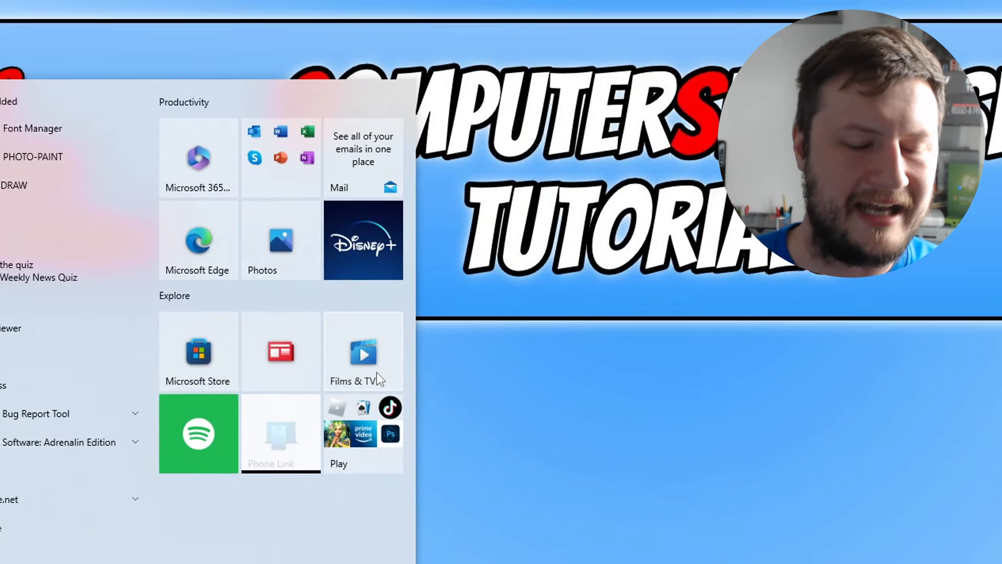
Launch LibreOffice Draw from the Start search to a new blank drawing.
text(libreofficedraw)
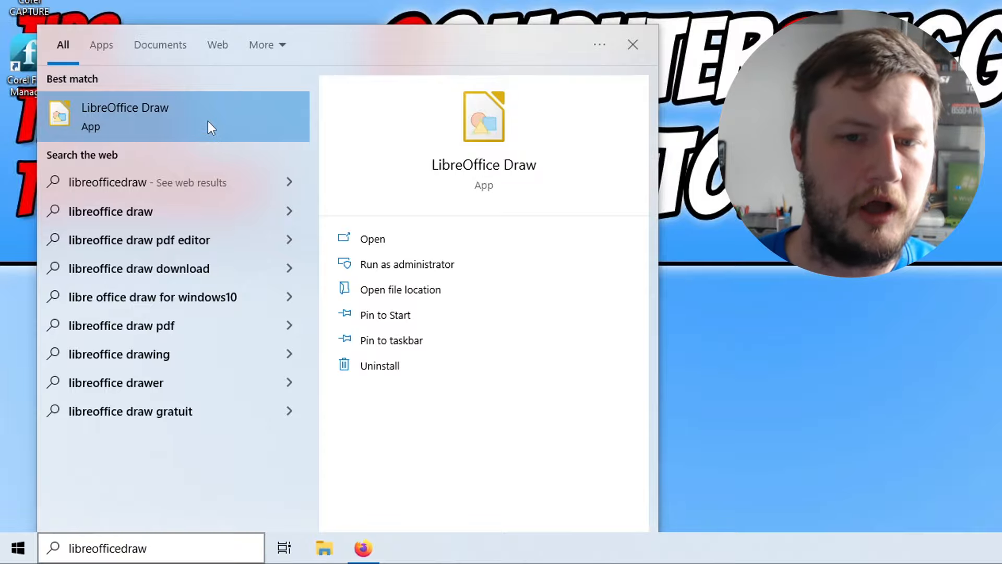
click(125, 116)
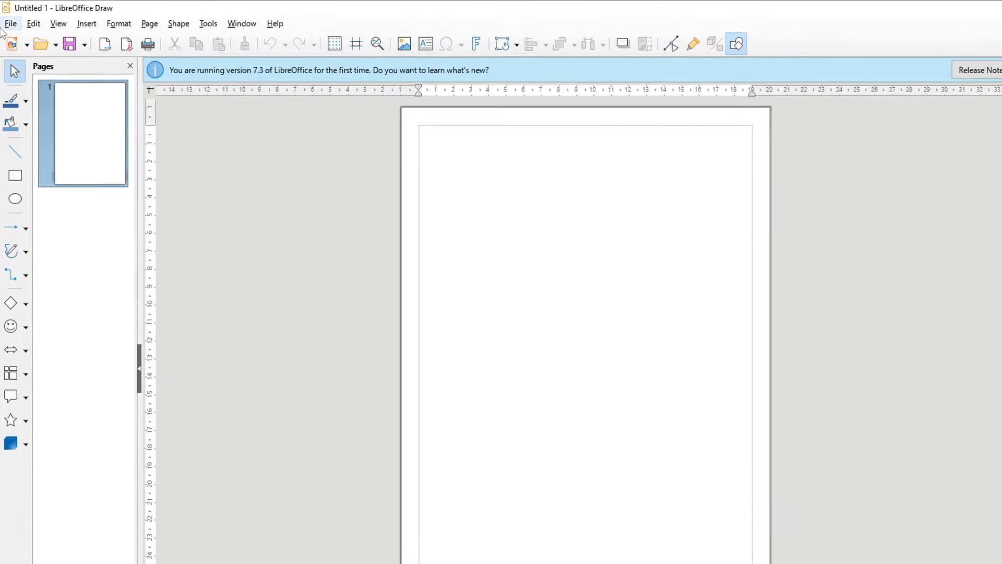
Load Untitled-1 from Documents in LibreOffice Draw, showing the blue CS logo.
click(11, 24)
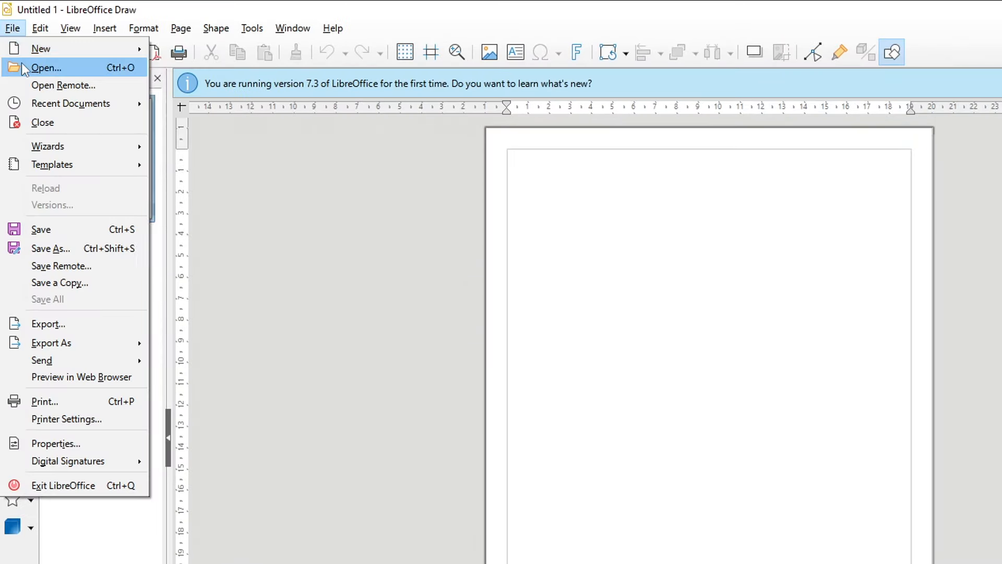
click(47, 68)
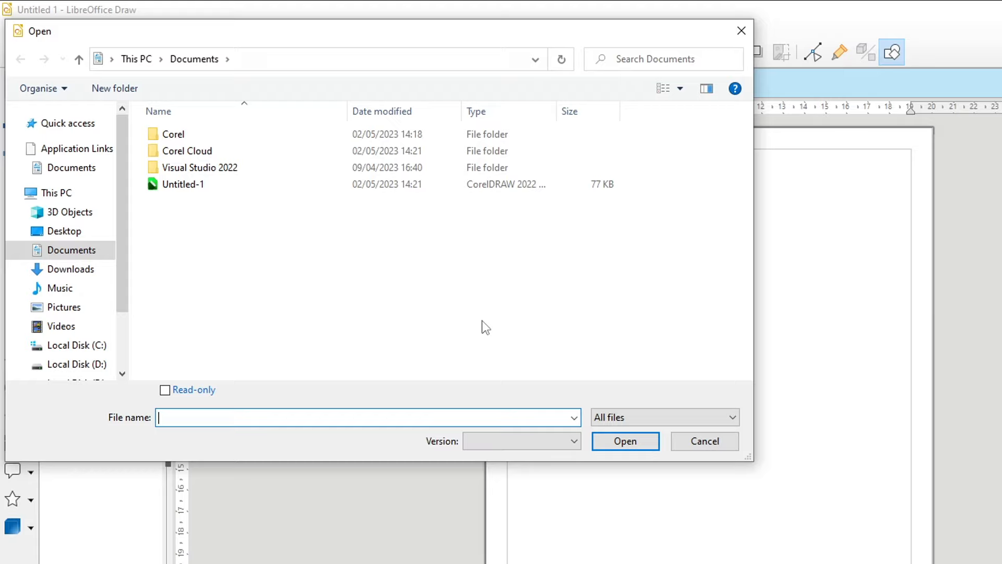
mouse_move(197, 221)
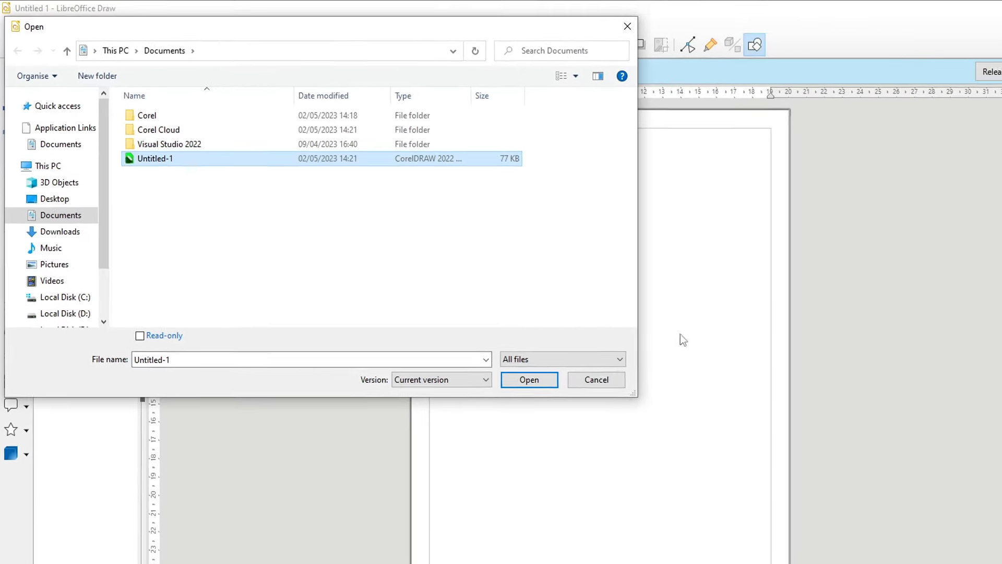
click(529, 380)
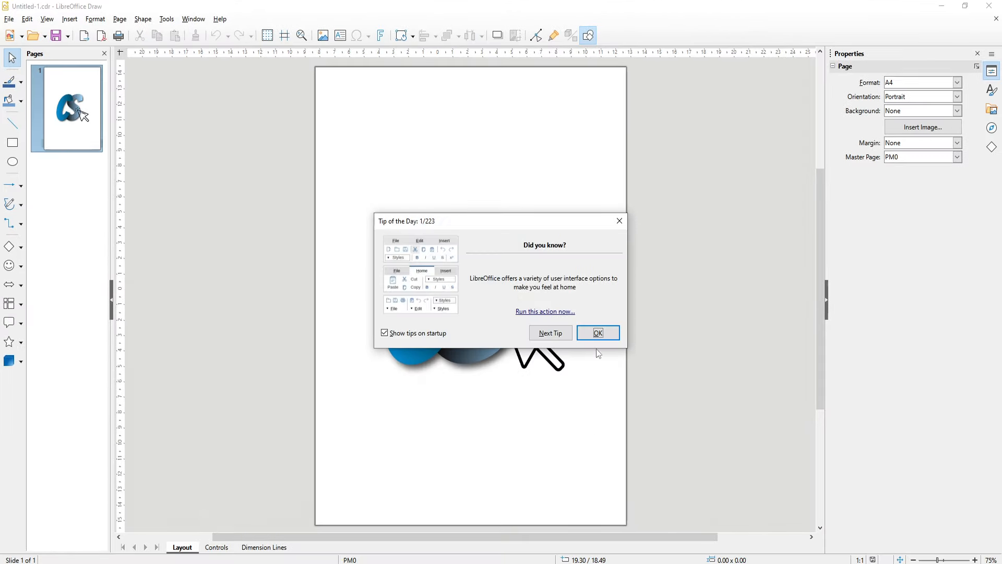
click(598, 333)
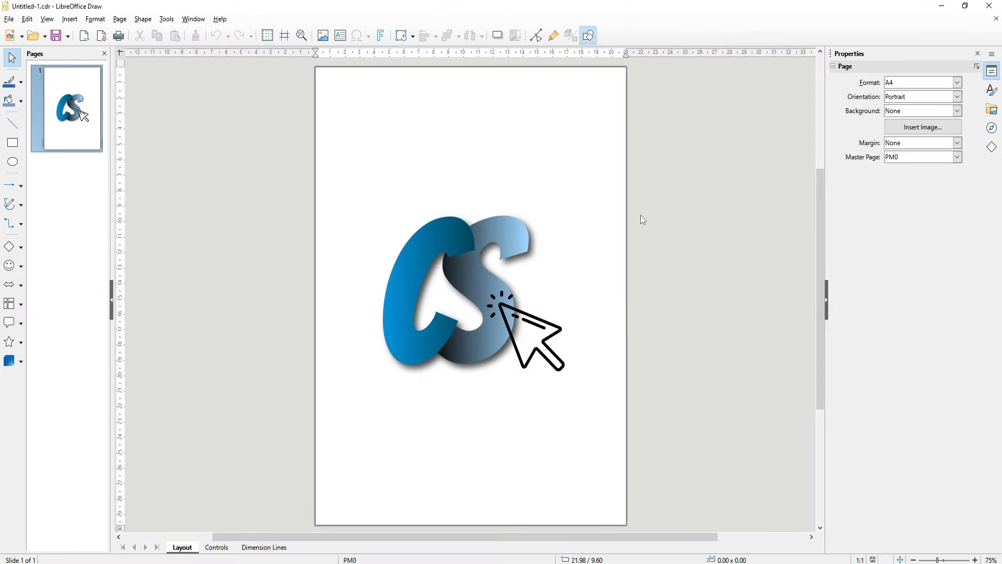